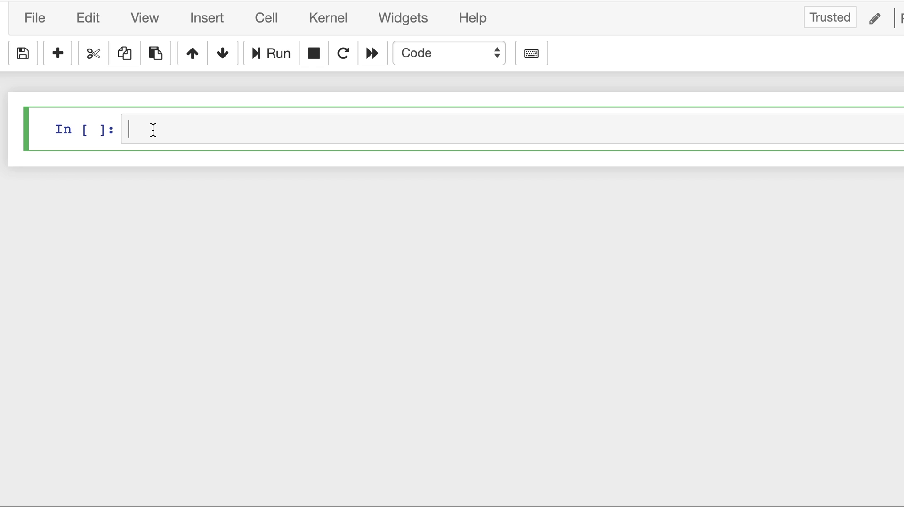
Step: Run 'import nltk' and enter nltk.download() in the following cell
{"action": "type", "text": "import"}
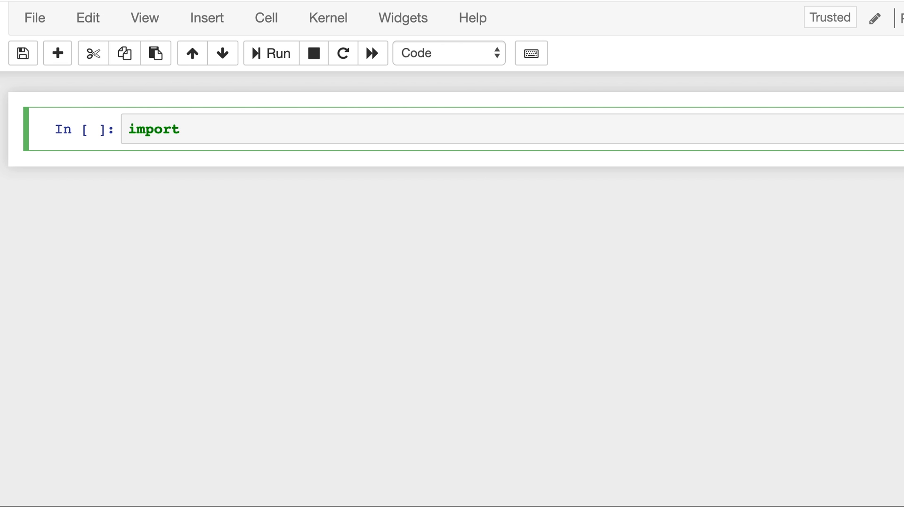
{"action": "type", "text": "nltk"}
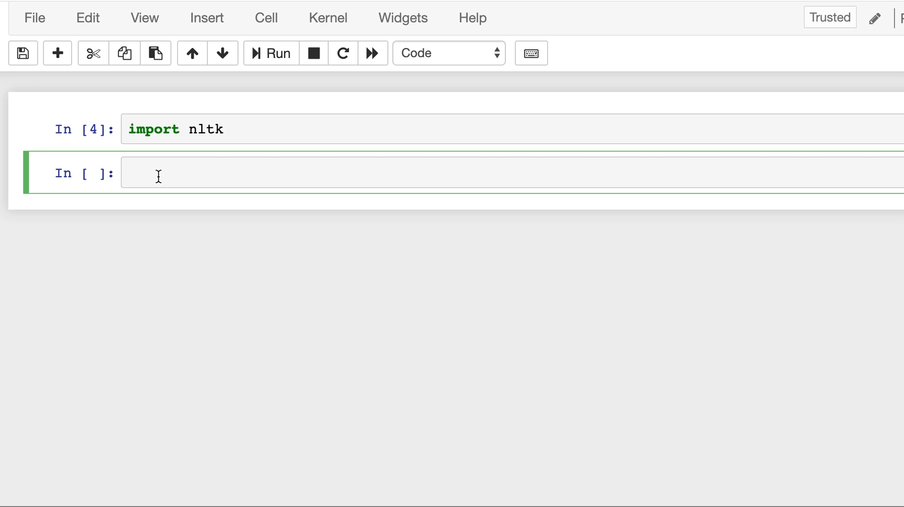
{"action": "type", "text": "nlt"}
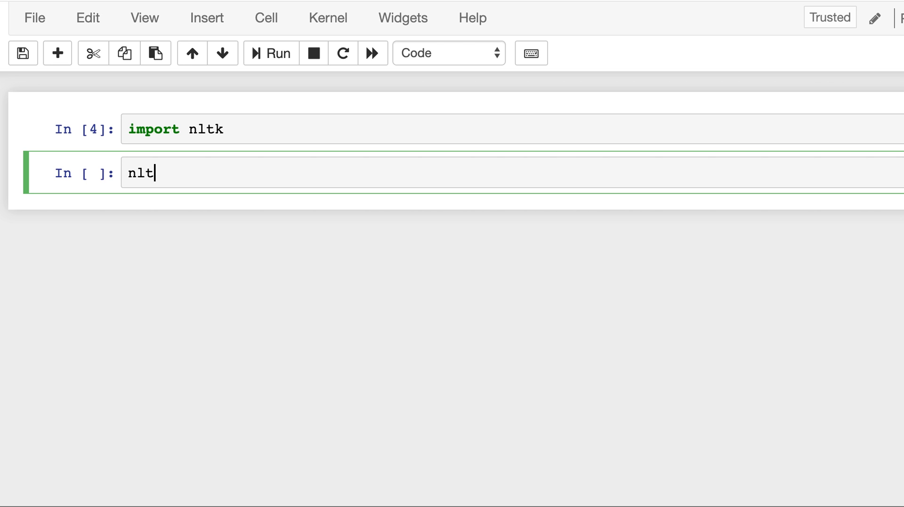
{"action": "type", "text": "k.downlo"}
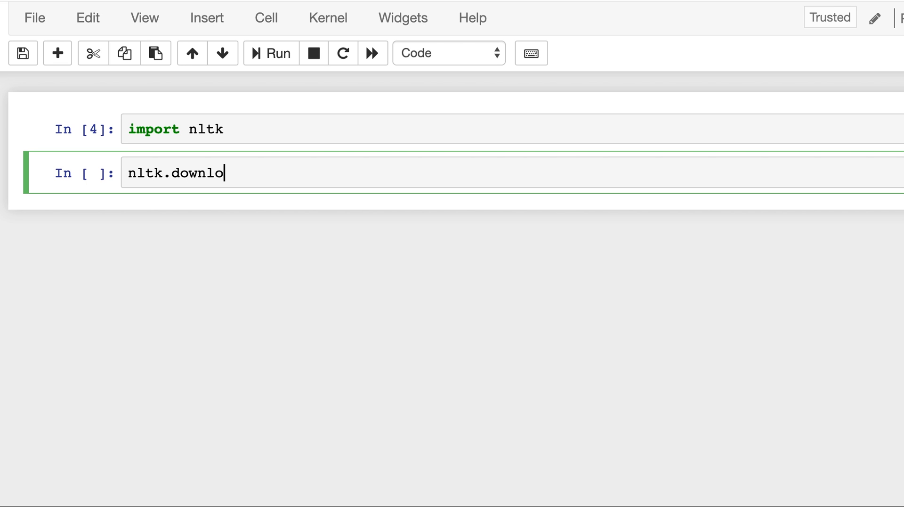
{"action": "type", "text": "ad()"}
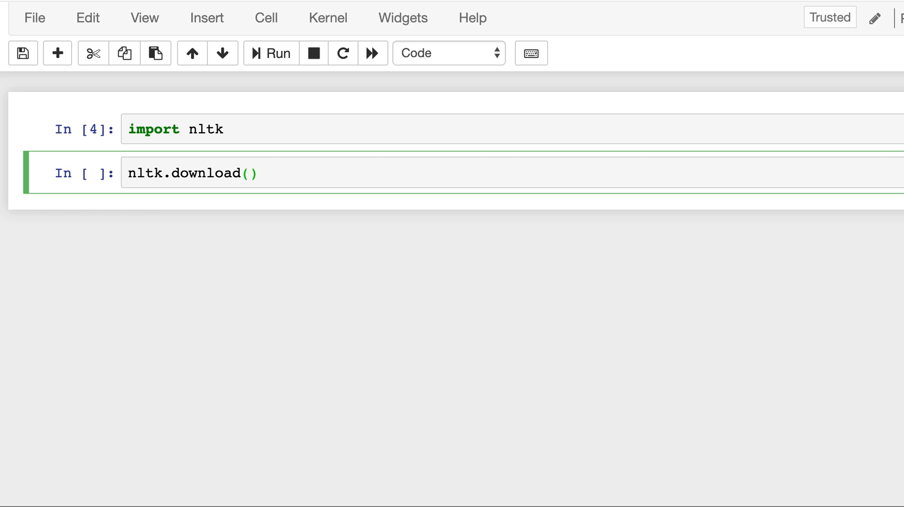
Step: Launch NLTK Downloader, reposition its window, download all collections, then close it
{"action": "left_click", "coordinate": [272, 53]}
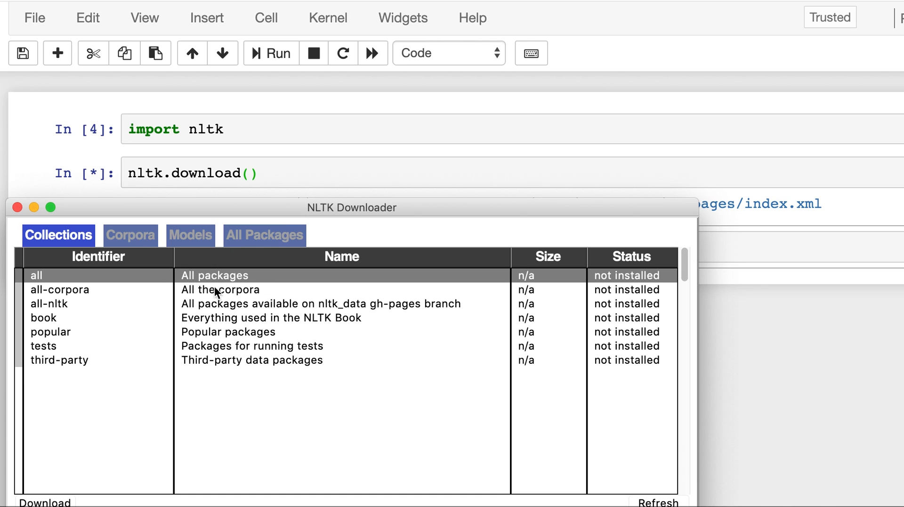
{"action": "mouse_move", "coordinate": [391, 270]}
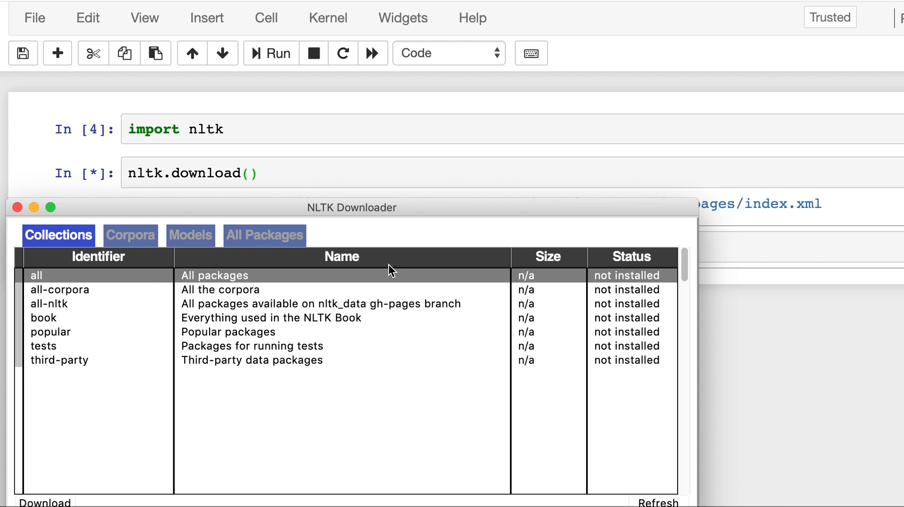
{"action": "left_click_drag", "start_coordinate": [350, 207], "coordinate": [332, 191]}
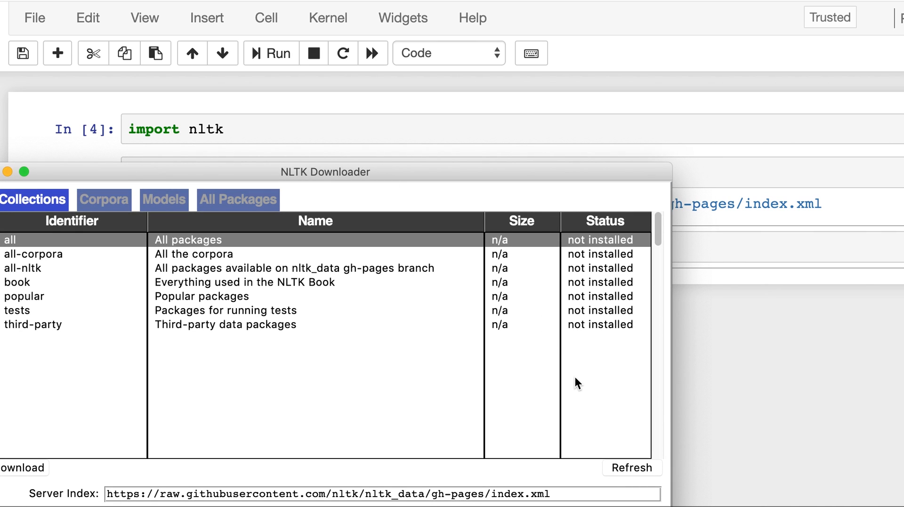
{"action": "left_click_drag", "start_coordinate": [325, 171], "coordinate": [0, 0]}
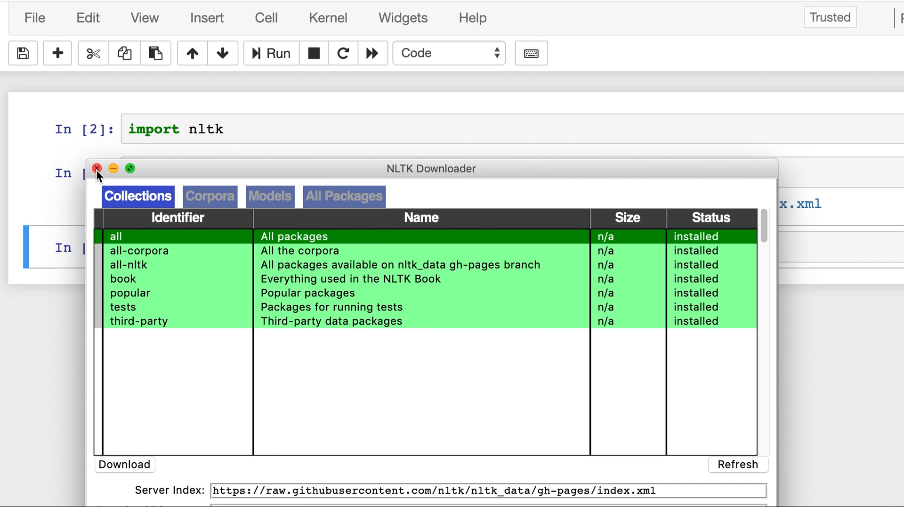
{"action": "left_click", "coordinate": [97, 169]}
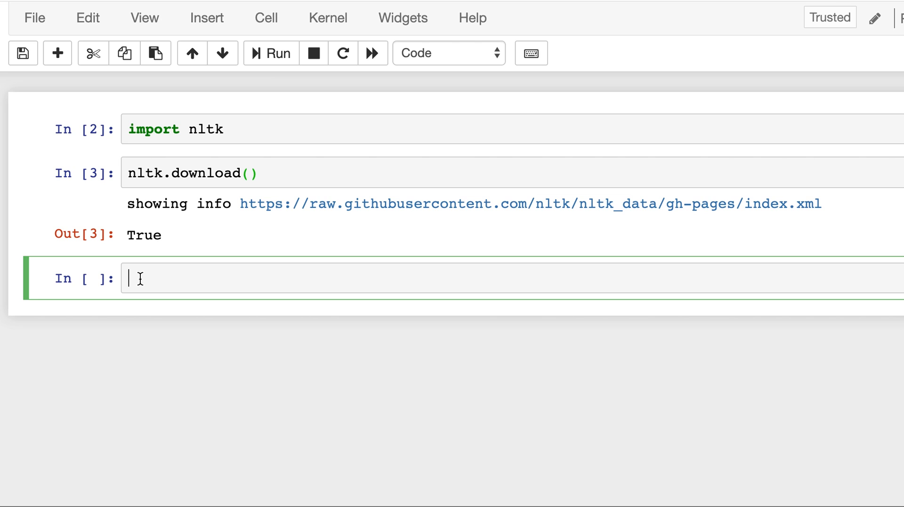
Step: Run dir(nltk) and scroll through the listed module contents down to 'wsd'
{"action": "type", "text": "dir("}
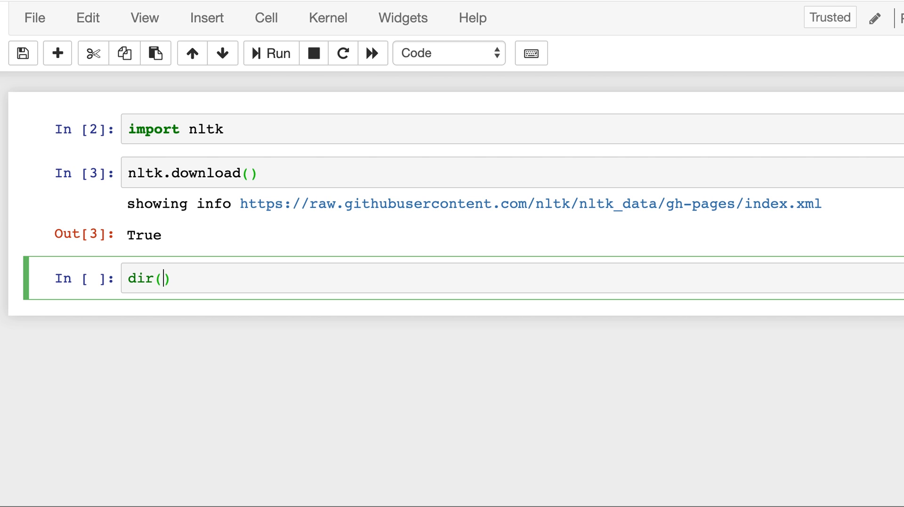
{"action": "type", "text": "nltk"}
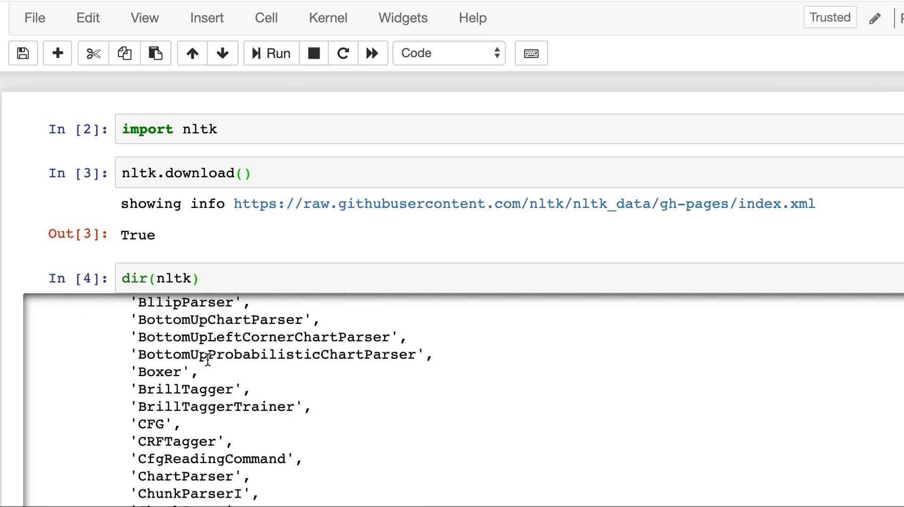
{"action": "scroll", "scroll_direction": "down", "scroll_amount": 3}
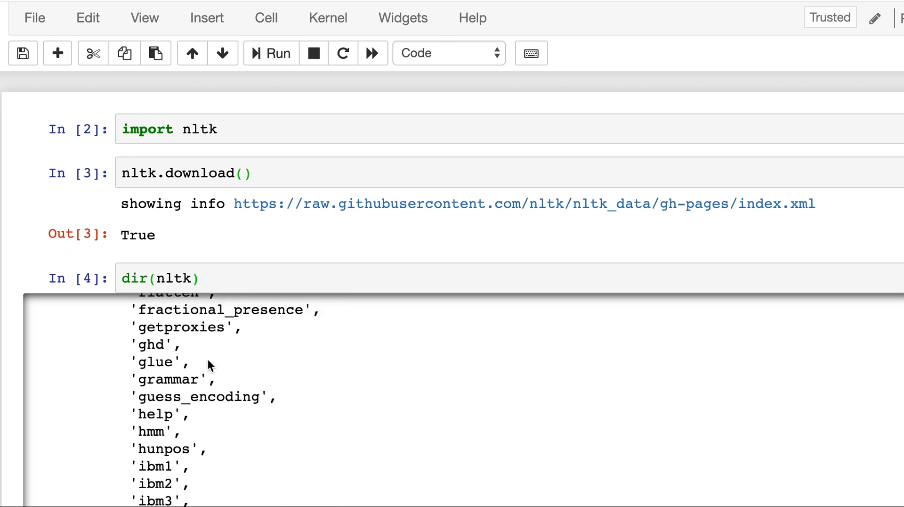
{"action": "scroll", "scroll_direction": "down", "scroll_amount": 3}
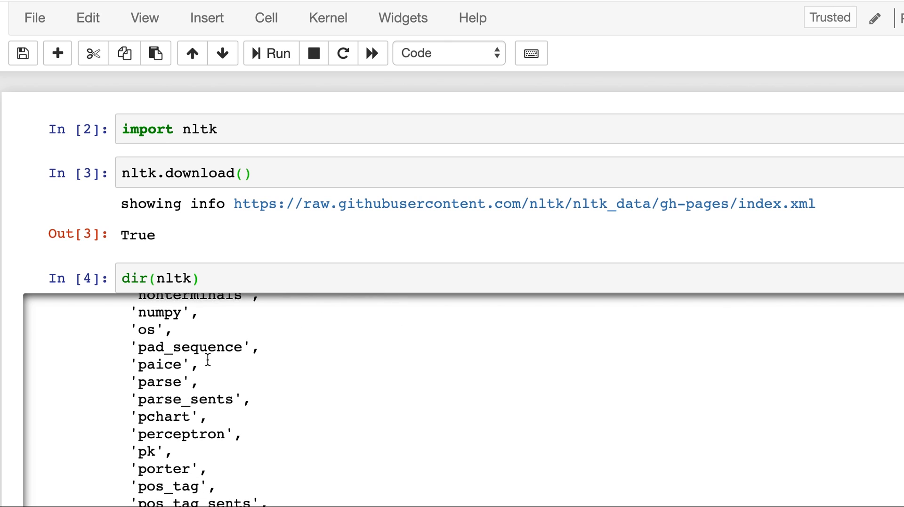
{"action": "scroll", "scroll_direction": "down", "scroll_amount": 3}
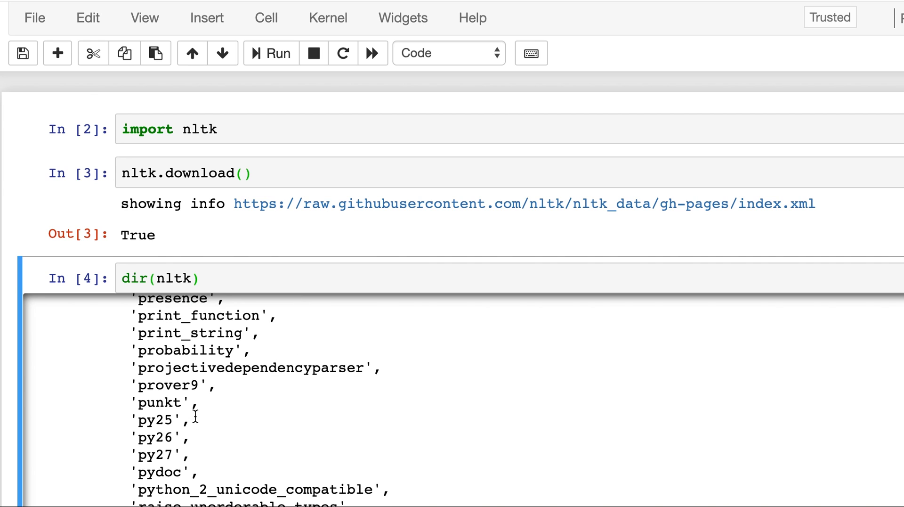
{"action": "scroll", "scroll_direction": "down", "scroll_amount": 3}
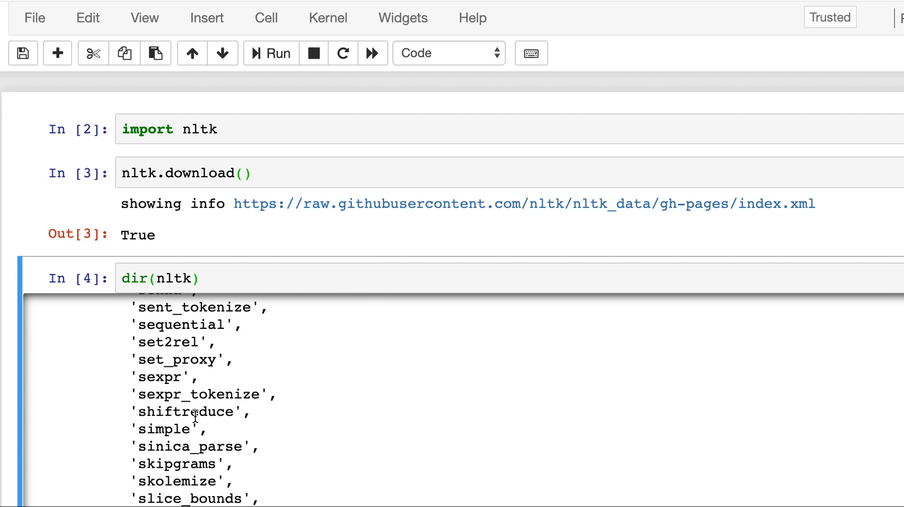
{"action": "scroll", "scroll_direction": "down", "scroll_amount": 3}
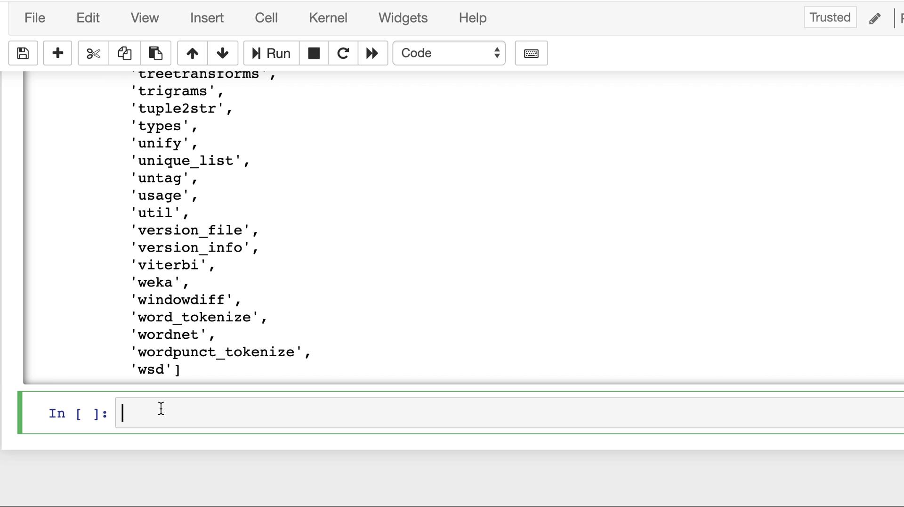
Step: Turn the new cell into a '# tokenize Example' heading and render it
{"action": "type", "text": "##"}
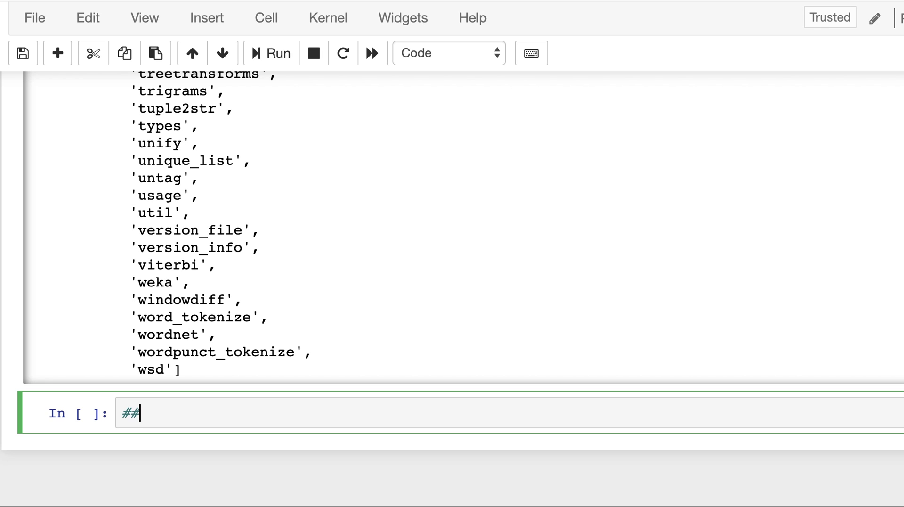
{"action": "key", "text": "Backspace"}
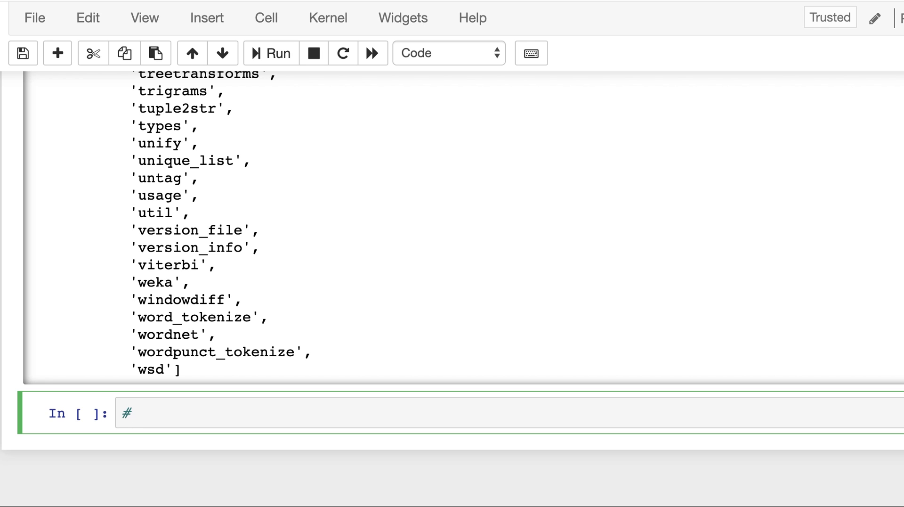
{"action": "left_click", "coordinate": [449, 53]}
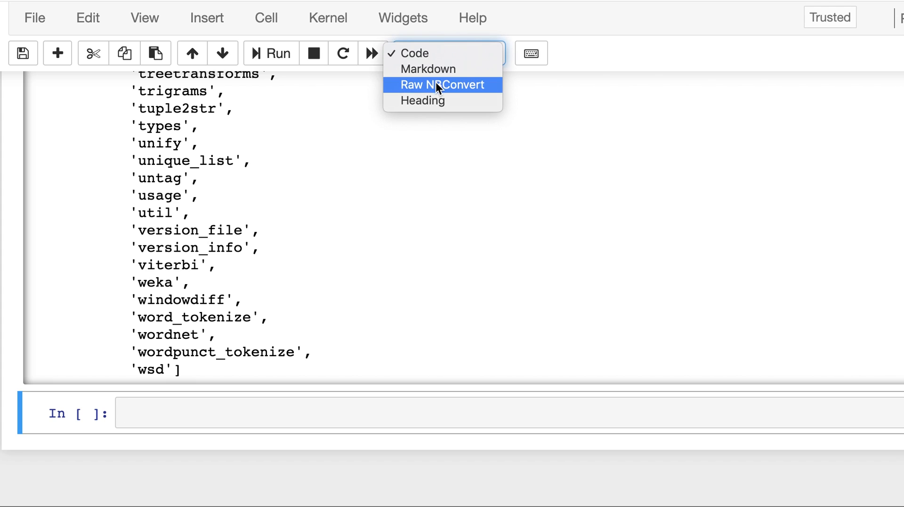
{"action": "left_click", "coordinate": [423, 100]}
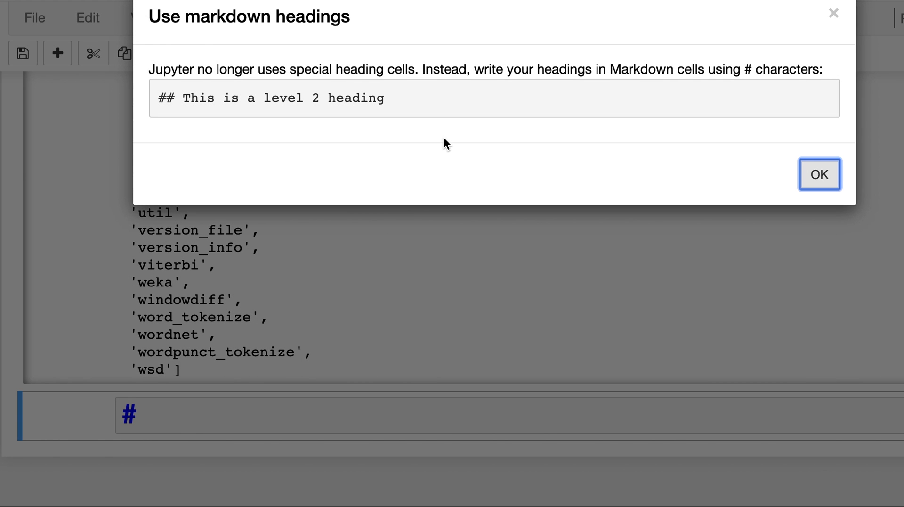
{"action": "left_click", "coordinate": [819, 175]}
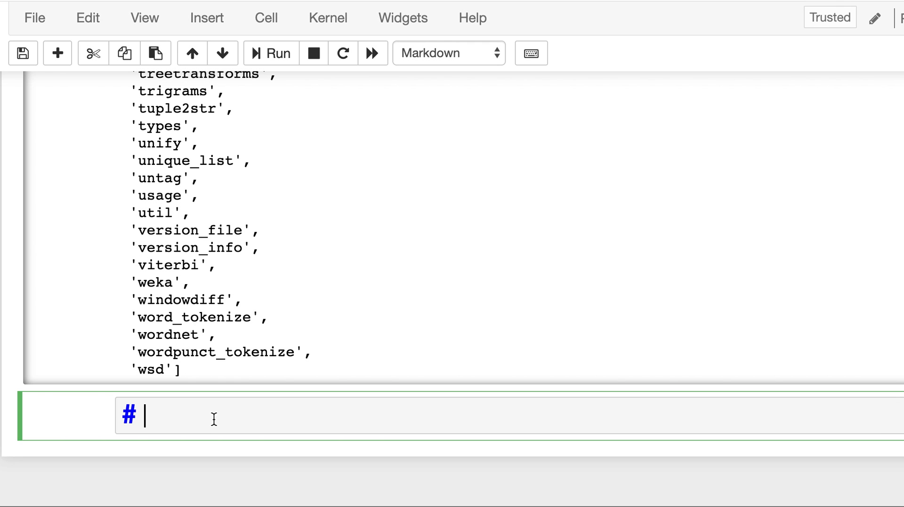
{"action": "type", "text": "tokenize Exa"}
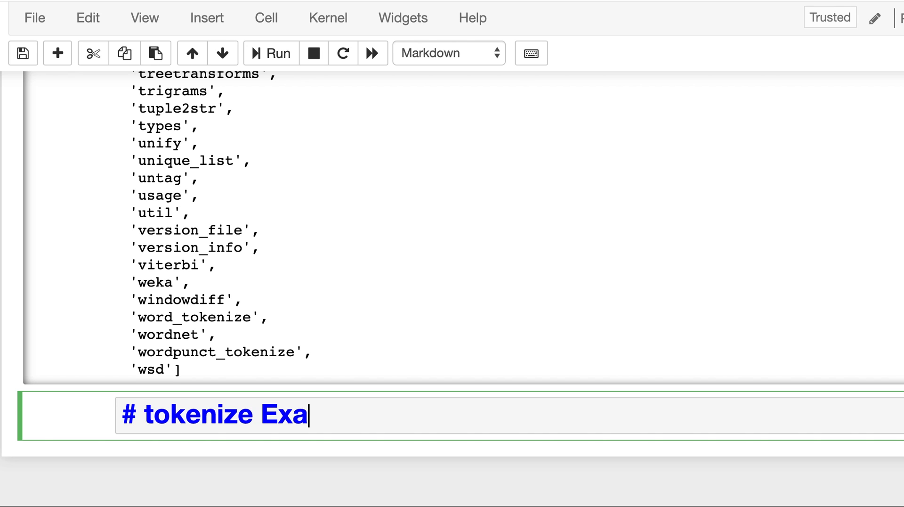
{"action": "type", "text": "mple"}
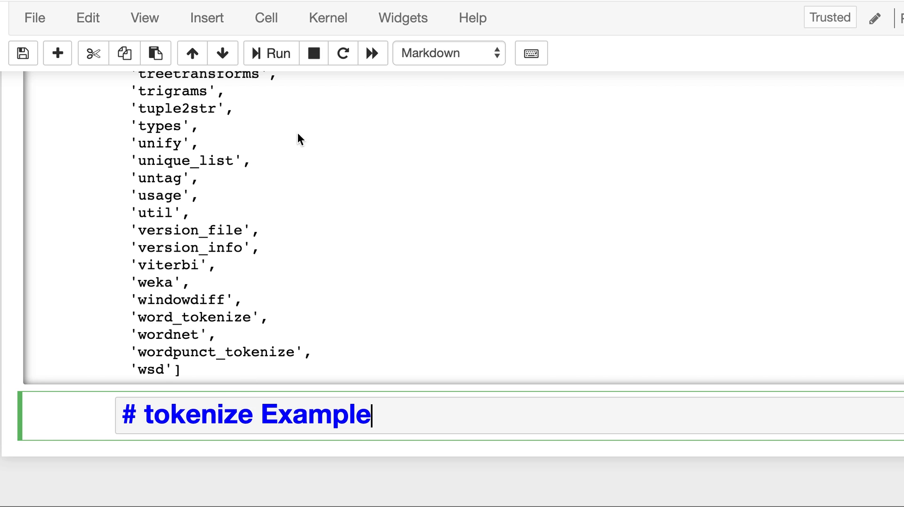
{"action": "left_click", "coordinate": [57, 53]}
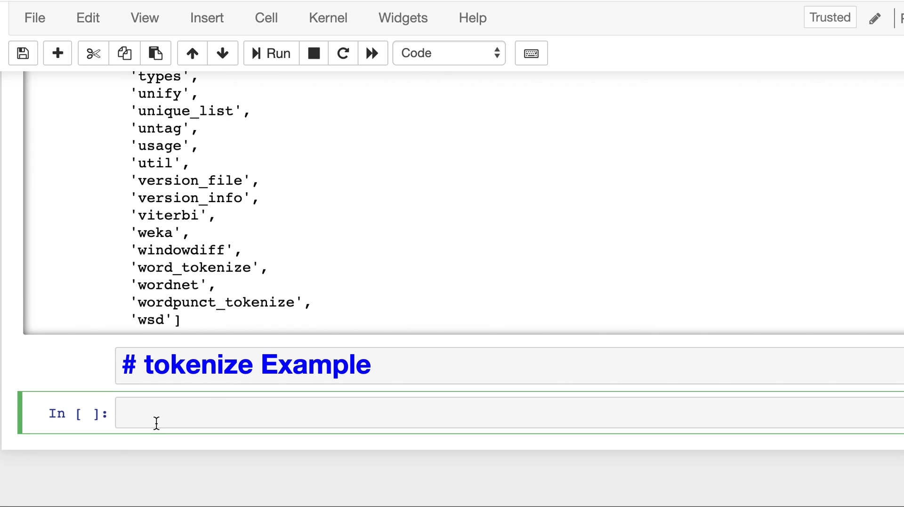
Step: Add 'from nltk.tokenize import word_tokenize' to the code cell
{"action": "type", "text": "from"}
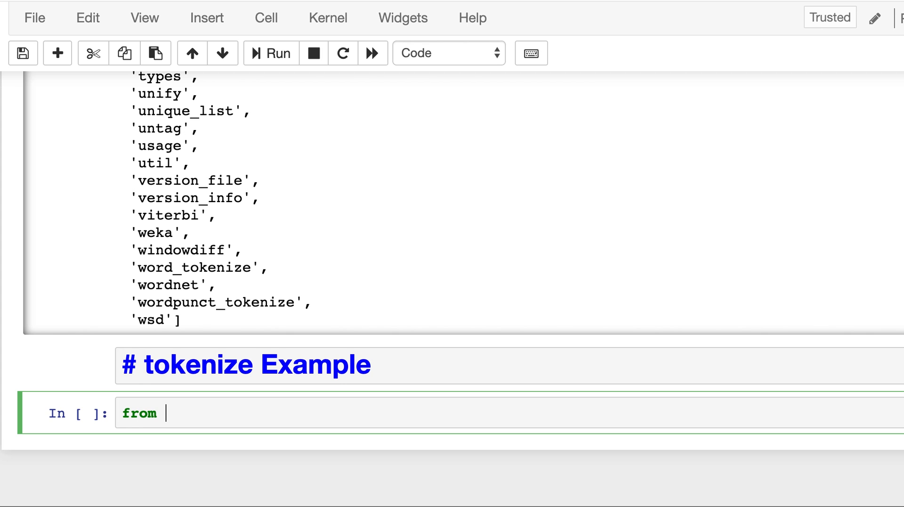
{"action": "type", "text": "nltk"}
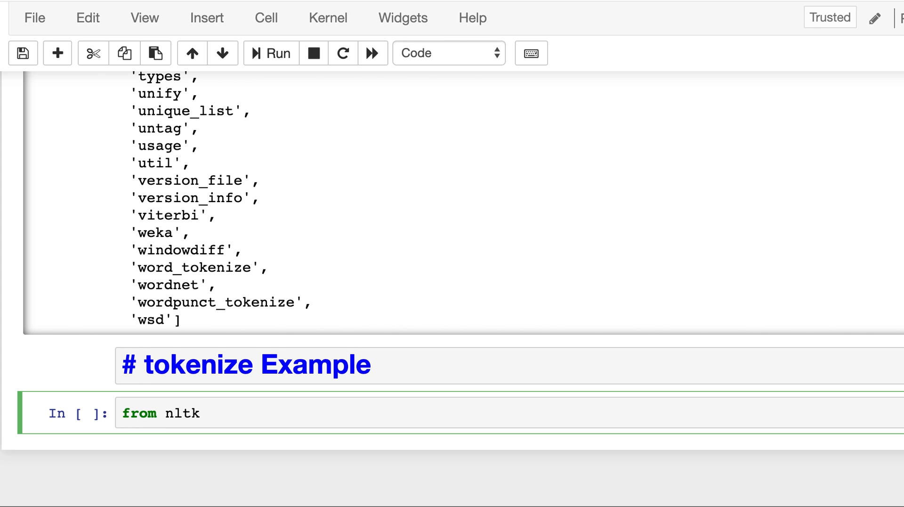
{"action": "type", "text": ".tokenize import"}
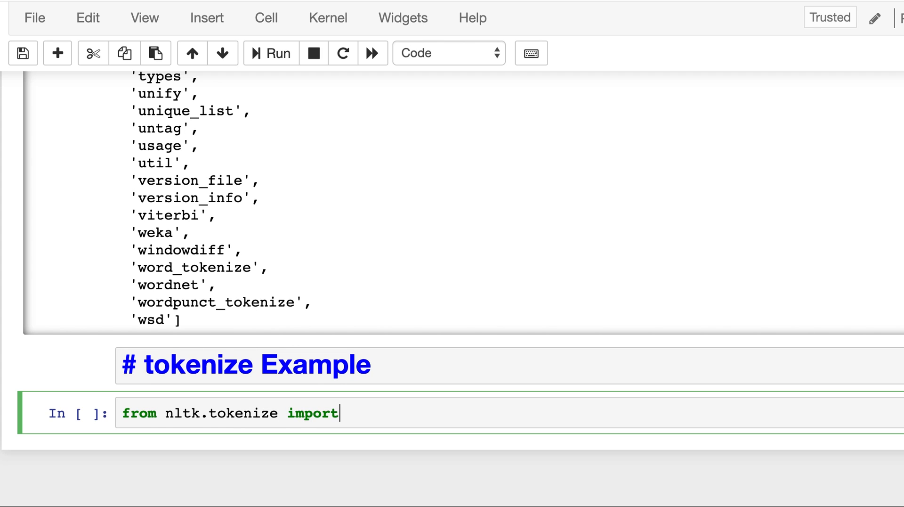
{"action": "type", "text": "word_tokenize"}
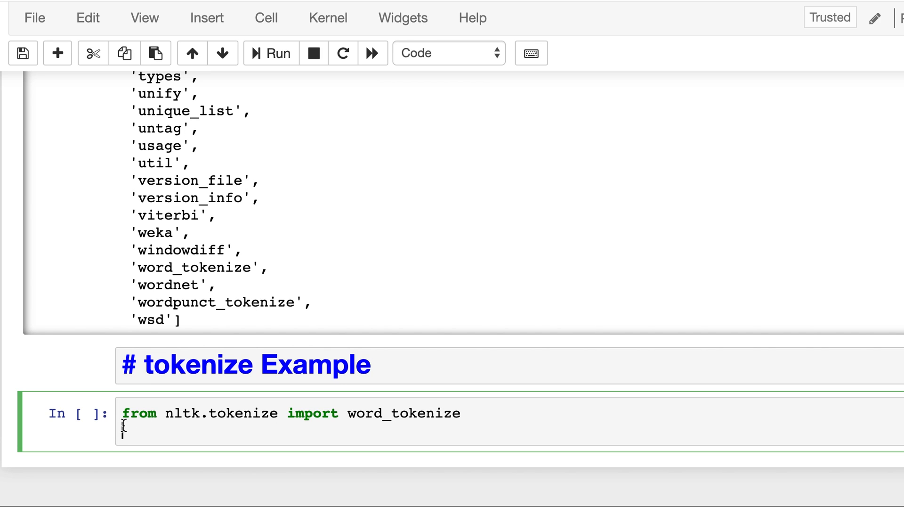
Step: Assign the sentence "I am learning NLP and using NLTK" to intput_txt
{"action": "type", "text": "intput"}
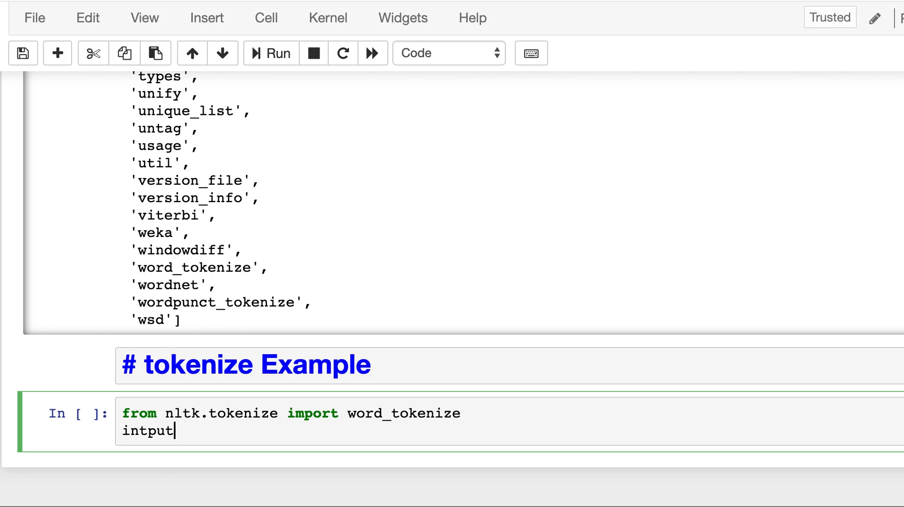
{"action": "type", "text": "_txt ="}
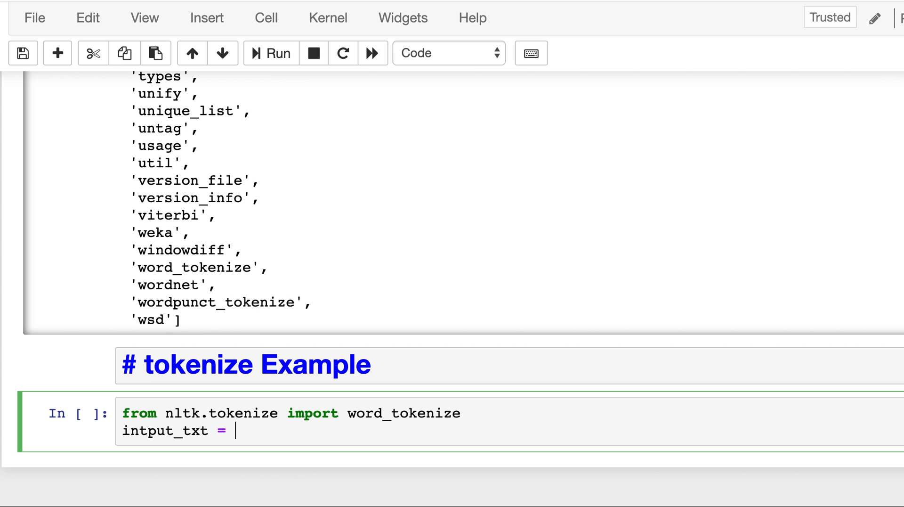
{"action": "type", "text": "\"\""}
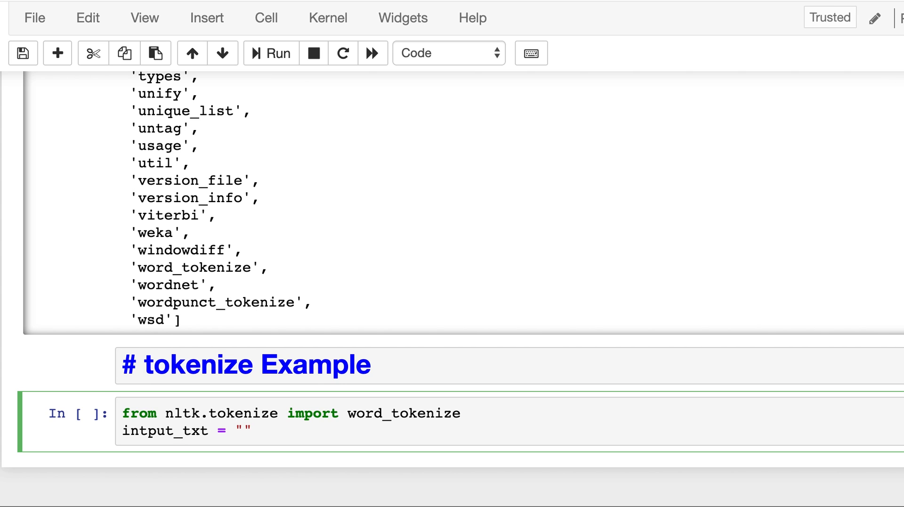
{"action": "type", "text": "I am le"}
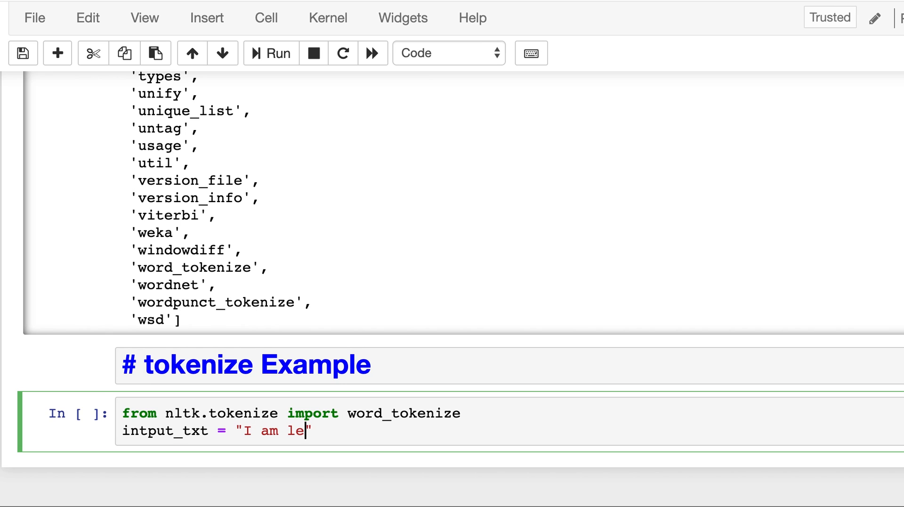
{"action": "type", "text": "arning NL"}
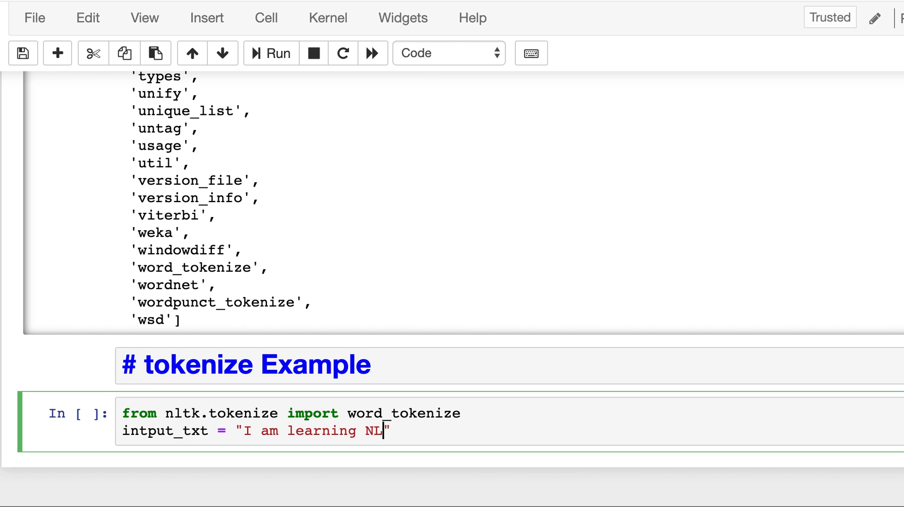
{"action": "type", "text": "P"}
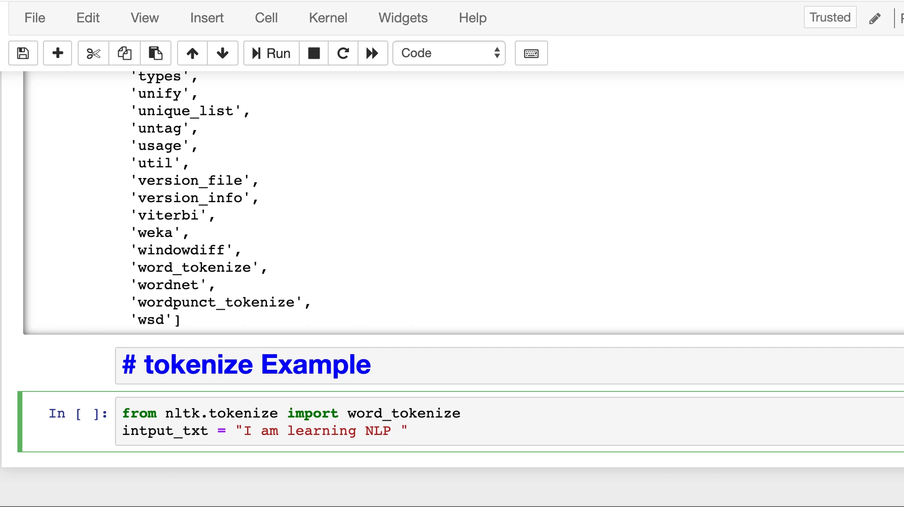
{"action": "type", "text": "and using"}
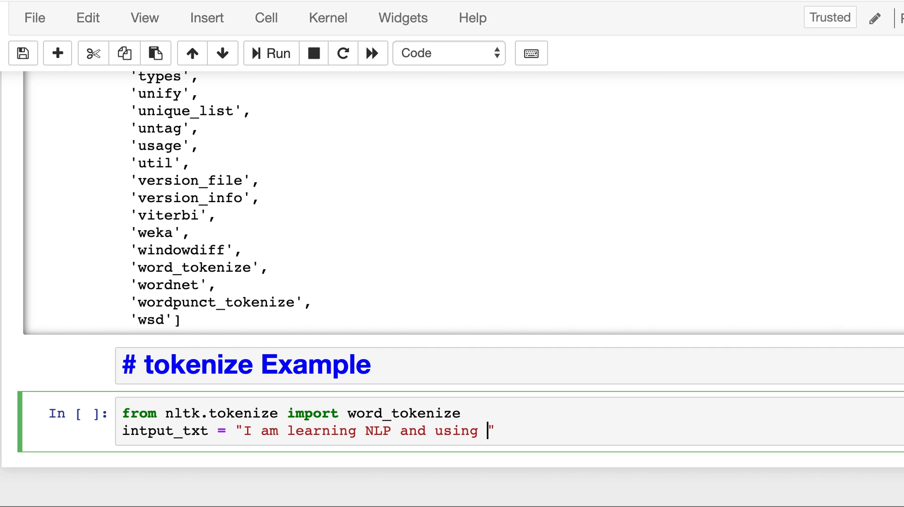
{"action": "type", "text": "NLTK"}
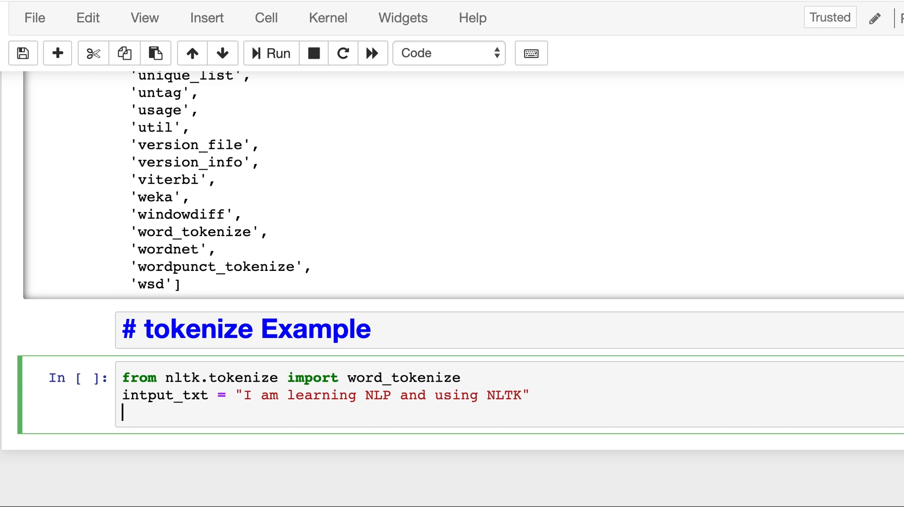
Step: Add 'word_tokens = word_tokenize(input_txt)' and save the notebook
{"action": "type", "text": "word"}
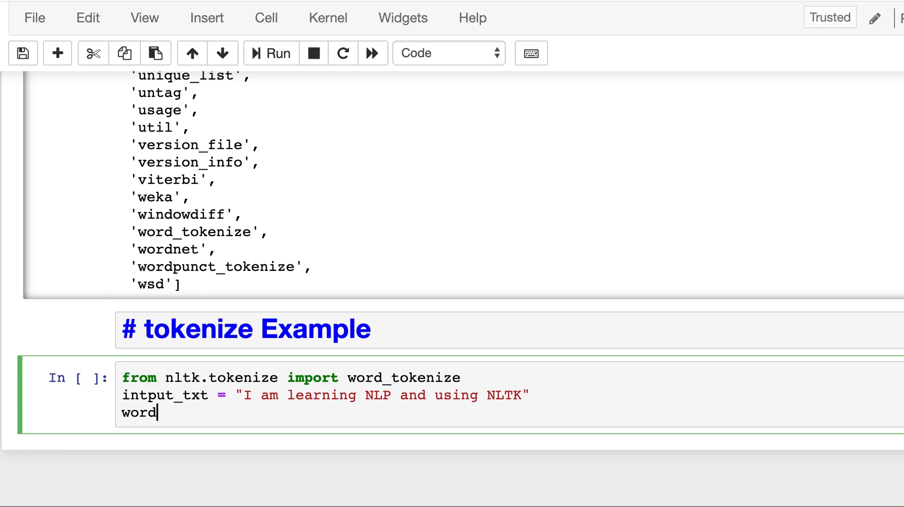
{"action": "type", "text": "_"}
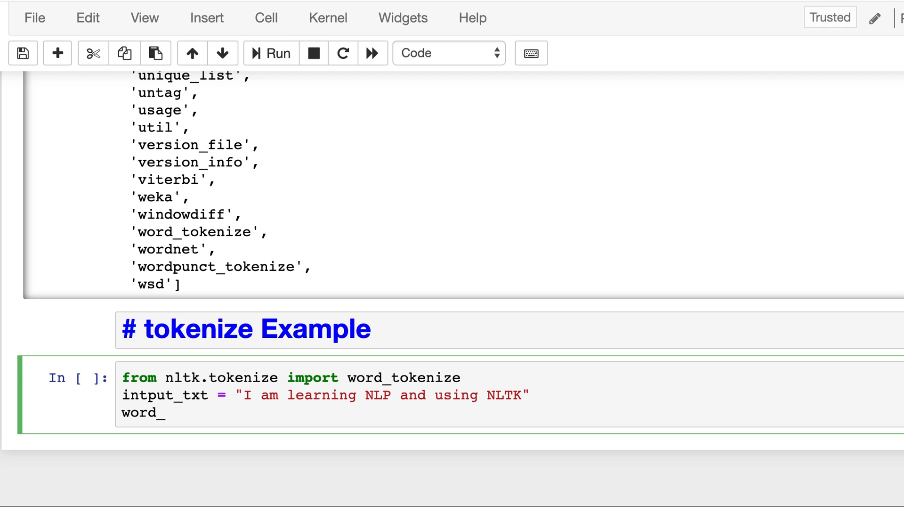
{"action": "type", "text": "tokens ="}
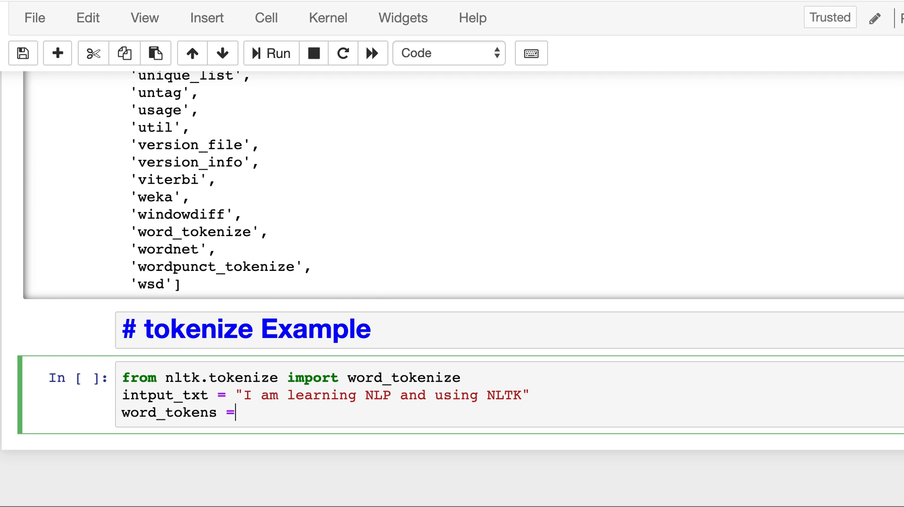
{"action": "type", "text": "word"}
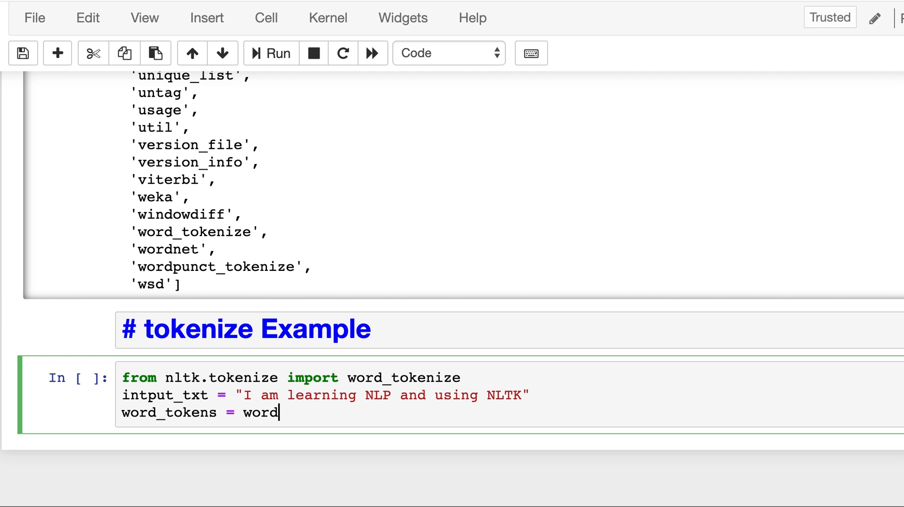
{"action": "type", "text": "_tokeniz"}
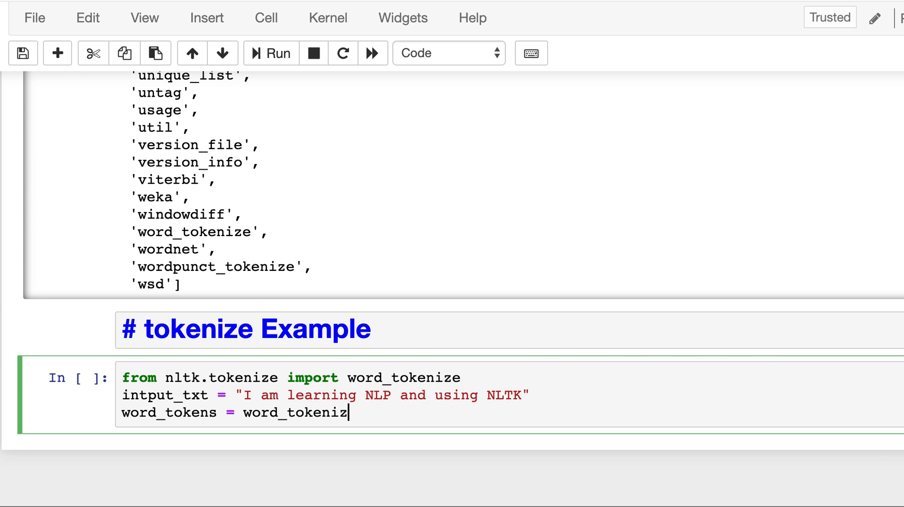
{"action": "type", "text": "e()"}
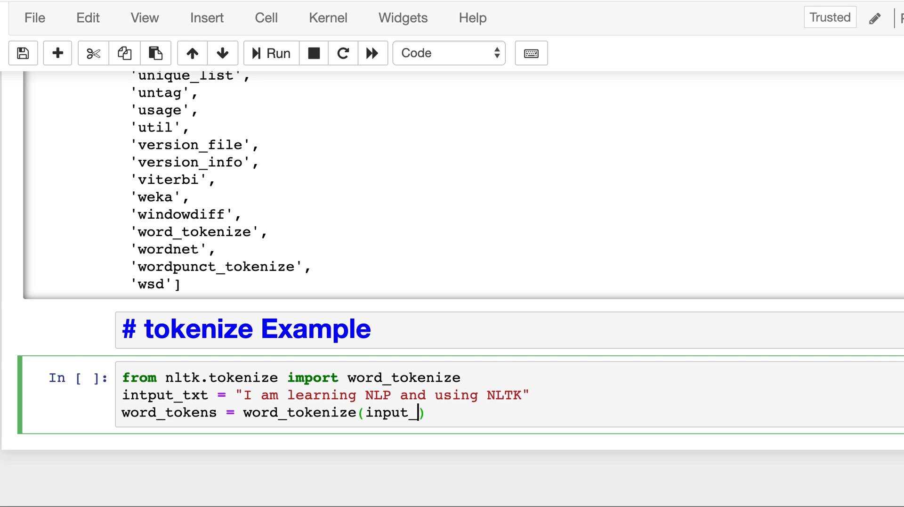
{"action": "type", "text": "txt"}
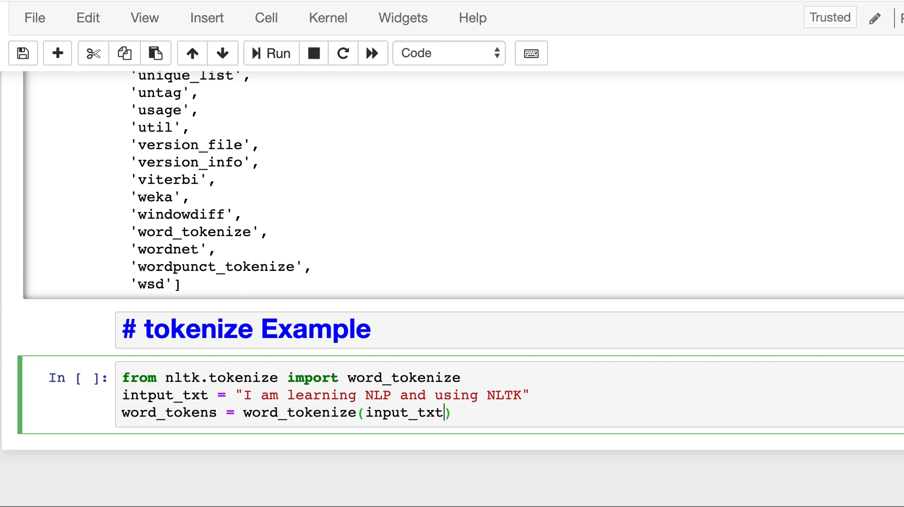
{"action": "key", "text": "enter"}
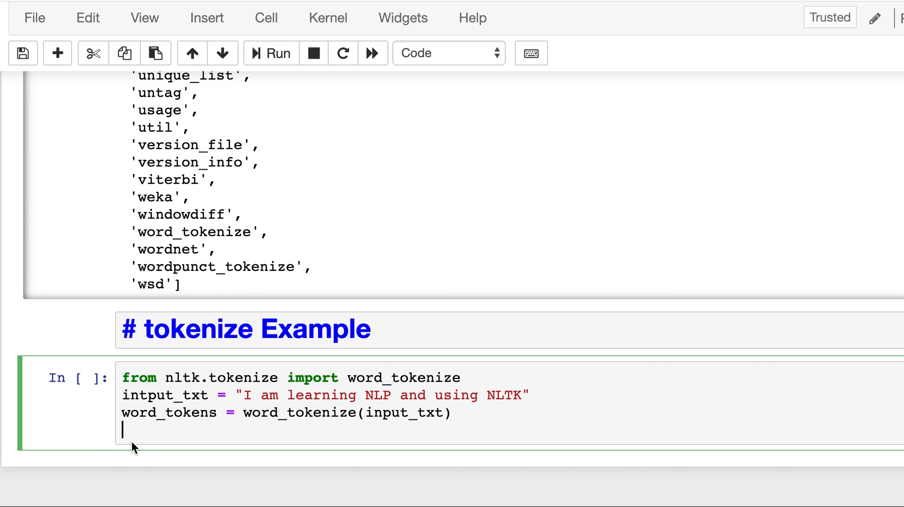
{"action": "left_click", "coordinate": [155, 52]}
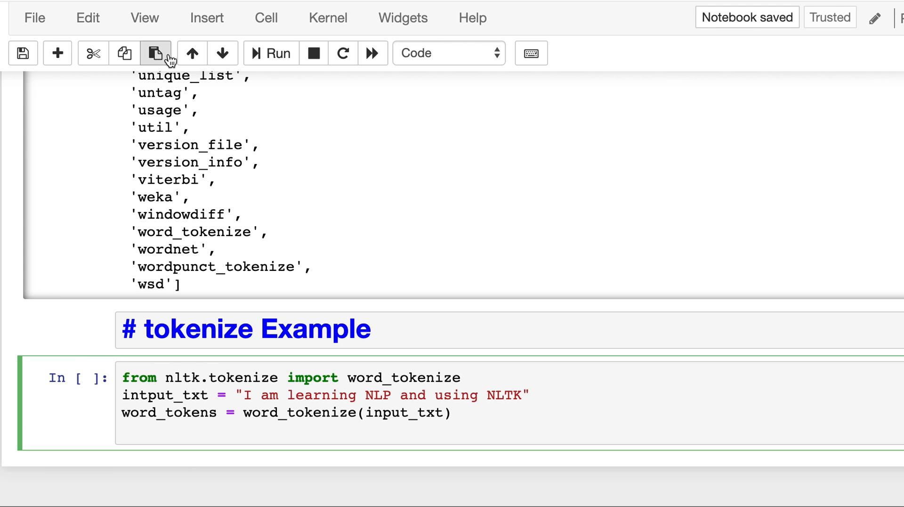
Step: Run the cell, fix the intput_txt typo to input_txt, and rerun it
{"action": "left_click", "coordinate": [271, 54]}
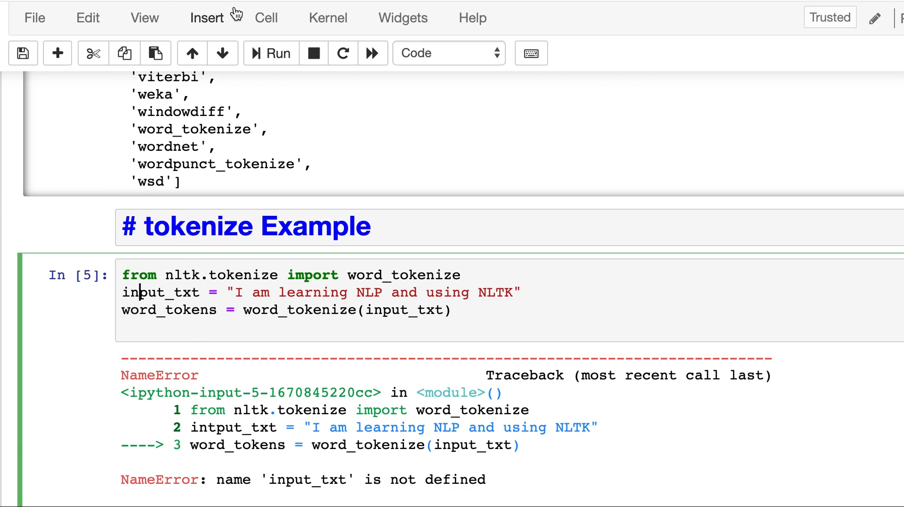
{"action": "left_click", "coordinate": [270, 53]}
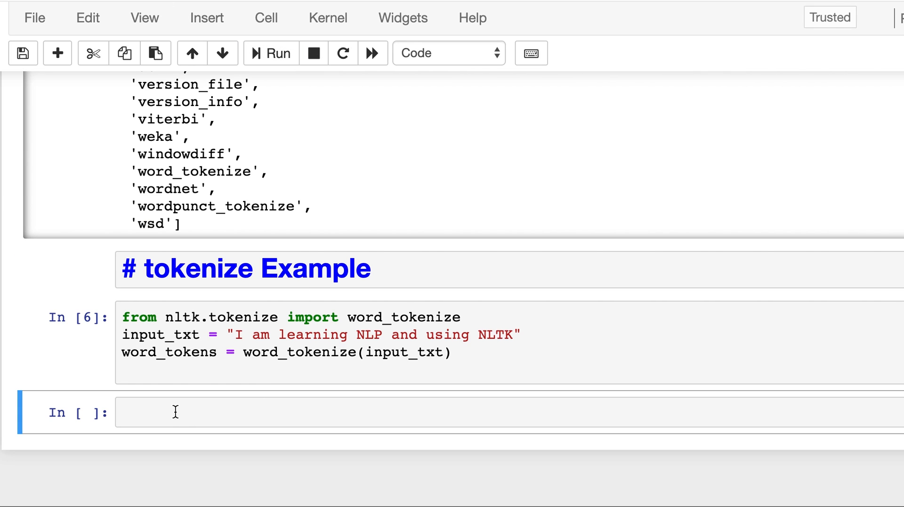
Step: Add print(input_txt) and print(word_tokens) to the cell and run it
{"action": "type", "text": "pr"}
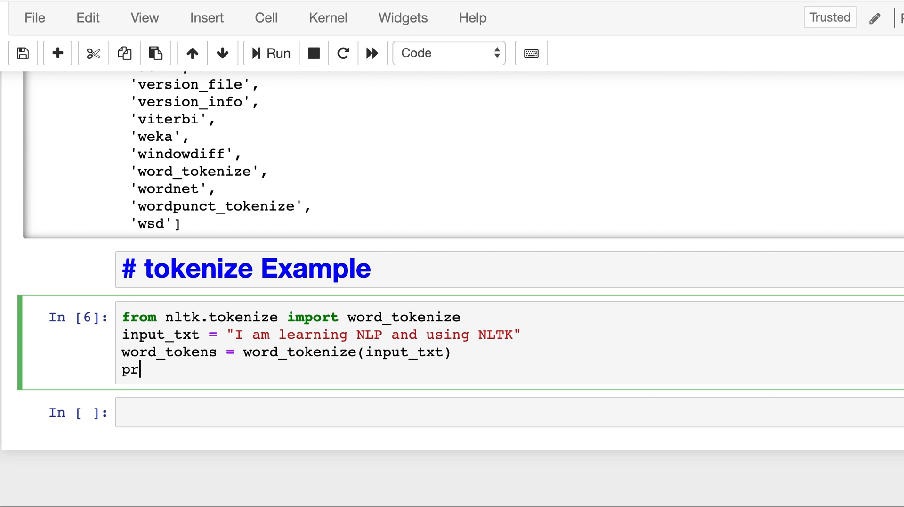
{"action": "type", "text": "int("}
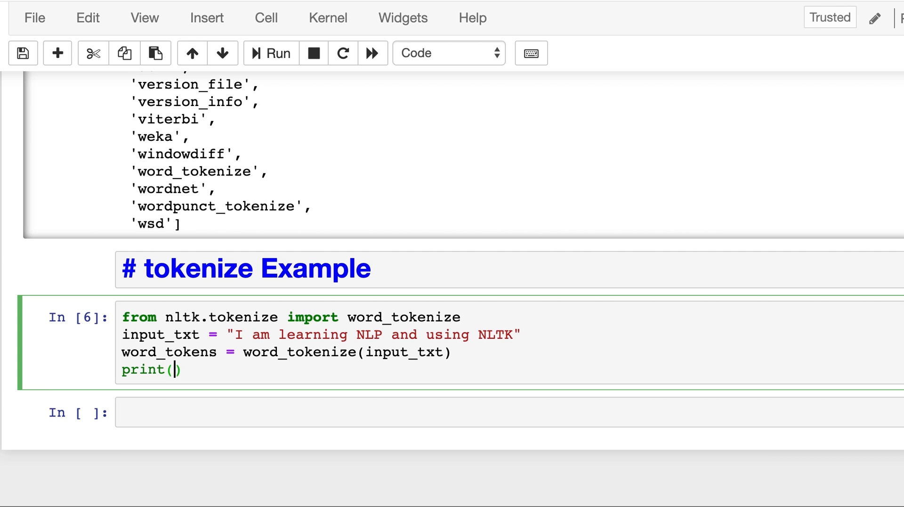
{"action": "type", "text": "i"}
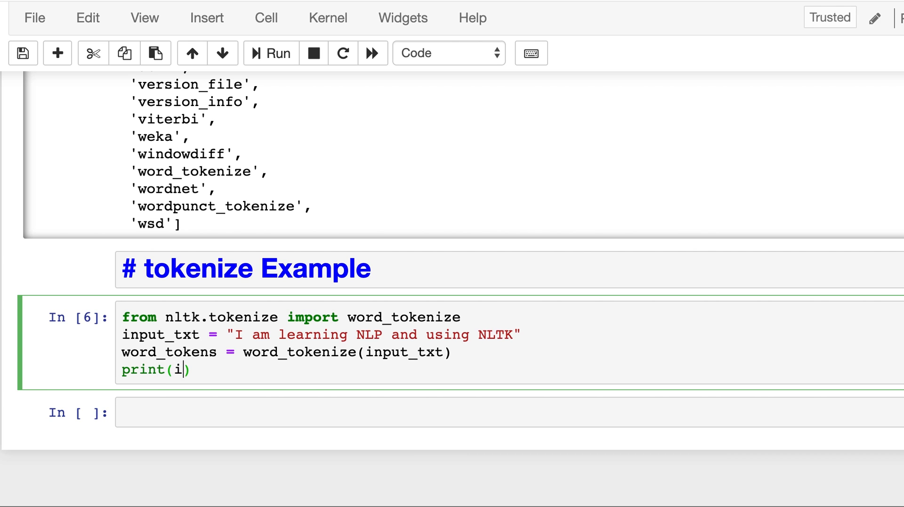
{"action": "type", "text": "nput_txt"}
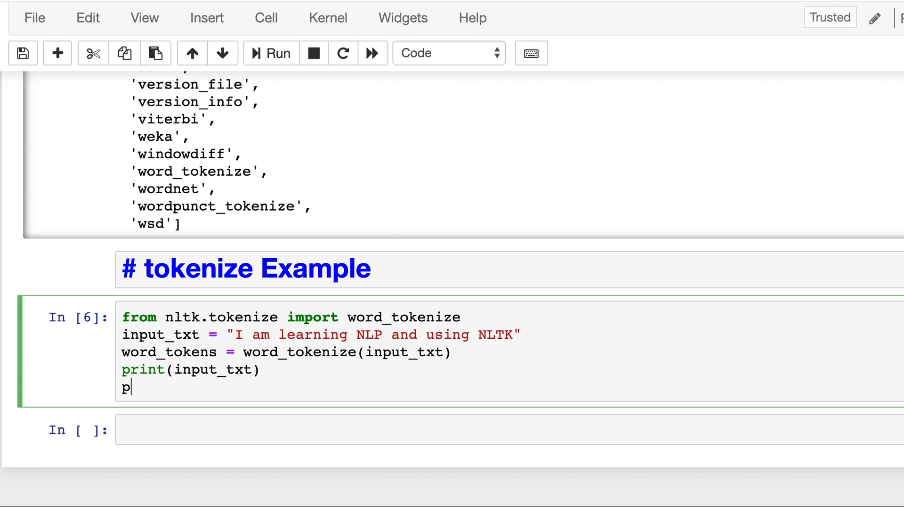
{"action": "type", "text": "rint("}
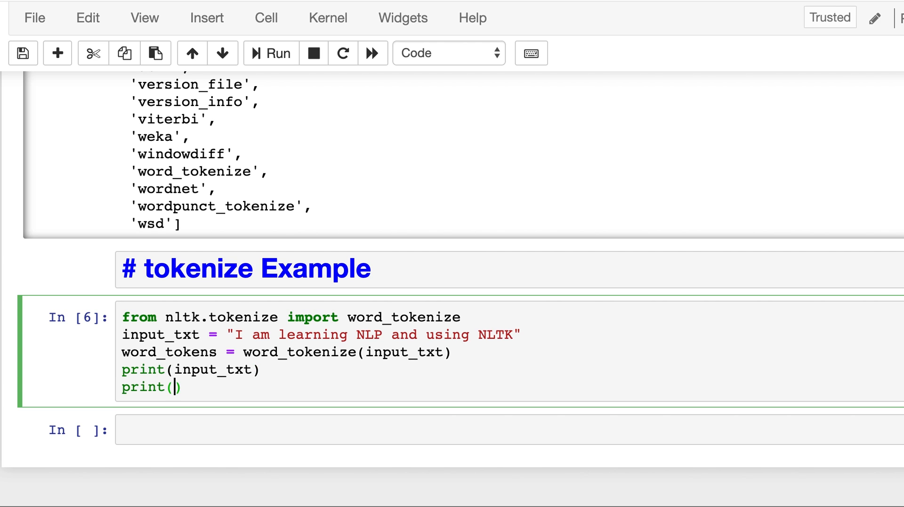
{"action": "type", "text": "word_"}
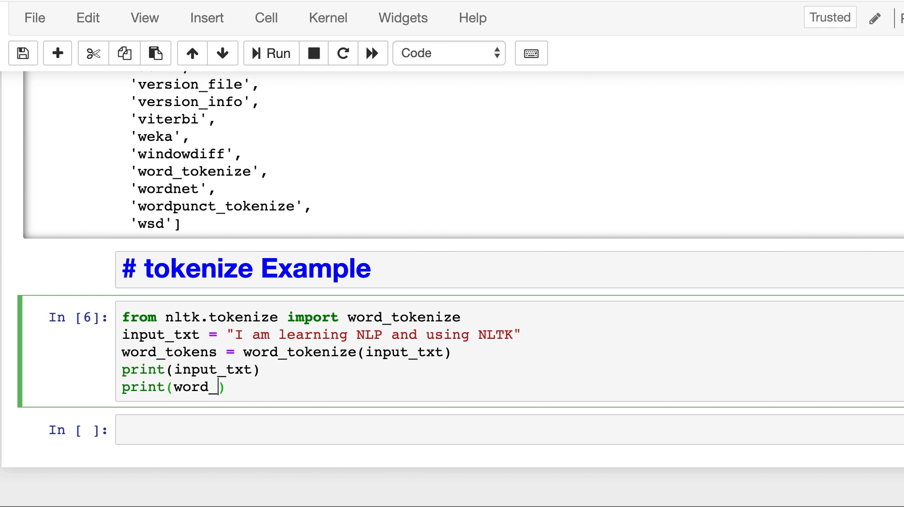
{"action": "type", "text": "tokens"}
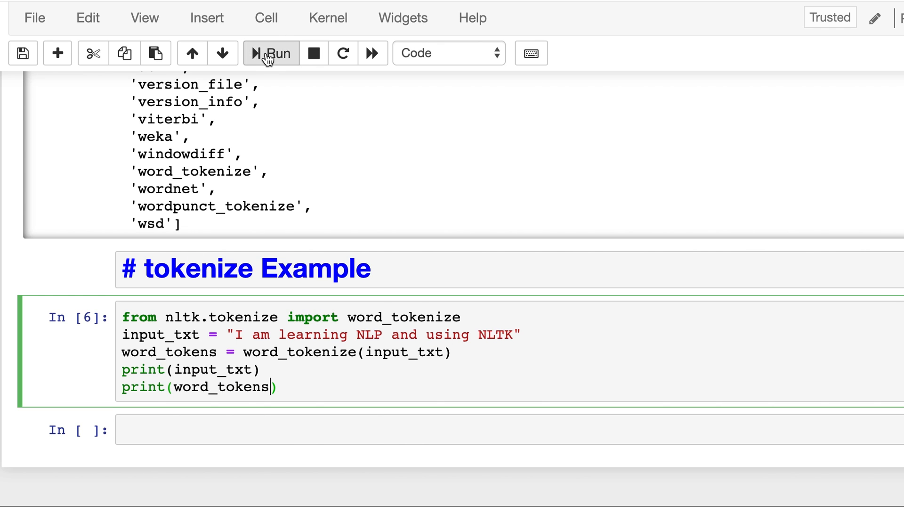
{"action": "left_click", "coordinate": [271, 53]}
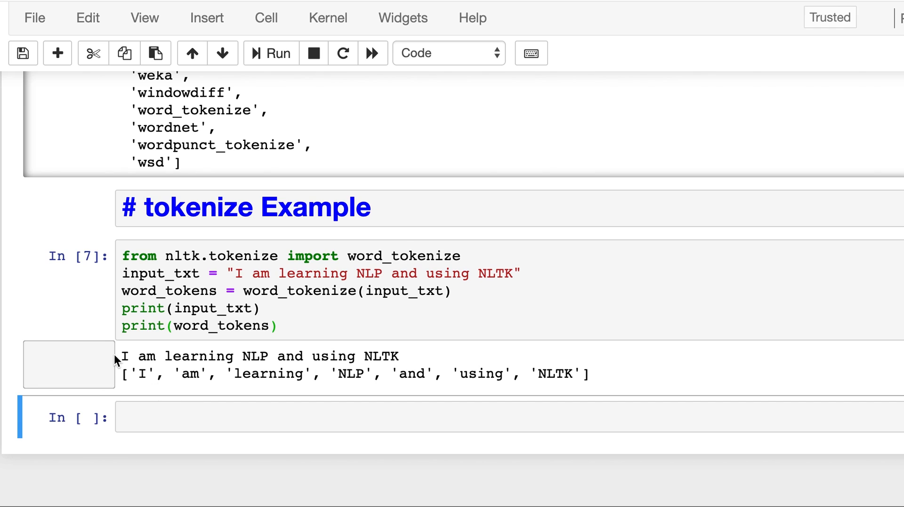
{"action": "left_click_drag", "start_coordinate": [121, 356], "coordinate": [399, 356]}
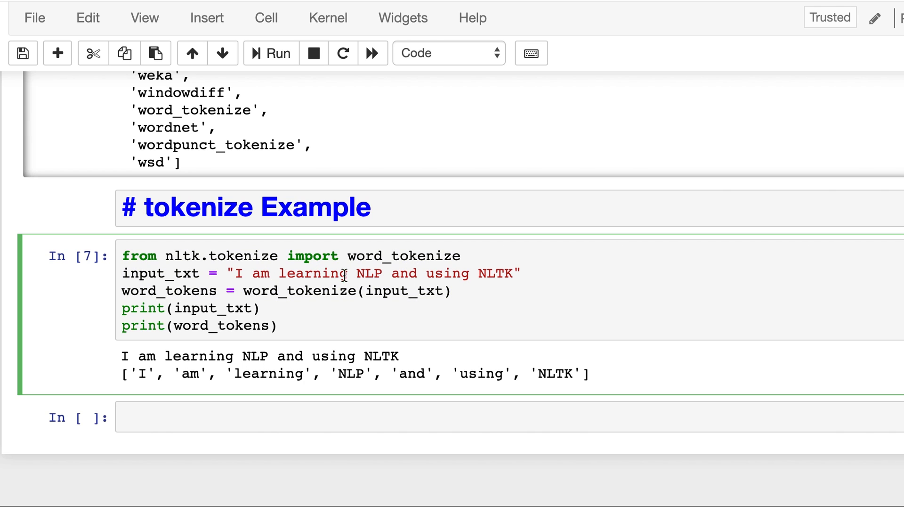
{"action": "left_click_drag", "start_coordinate": [231, 273], "coordinate": [519, 273]}
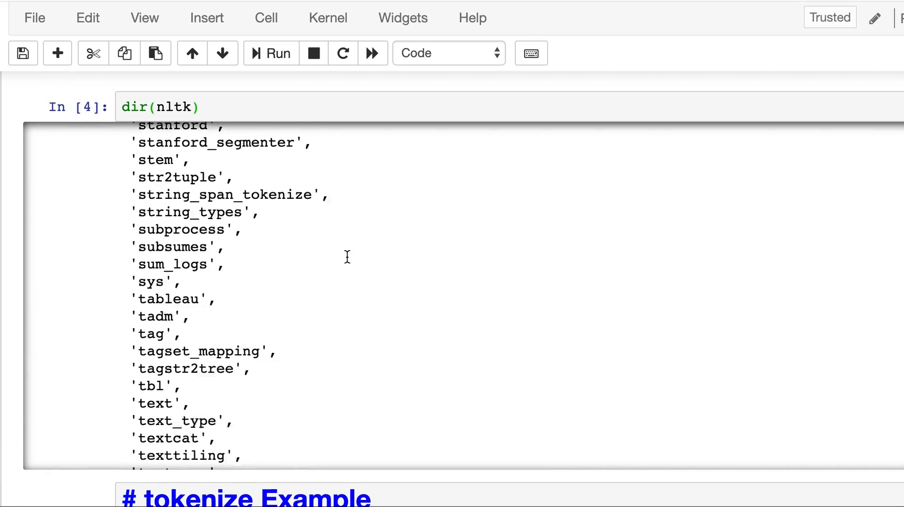
{"action": "scroll", "scroll_direction": "up", "scroll_amount": 3}
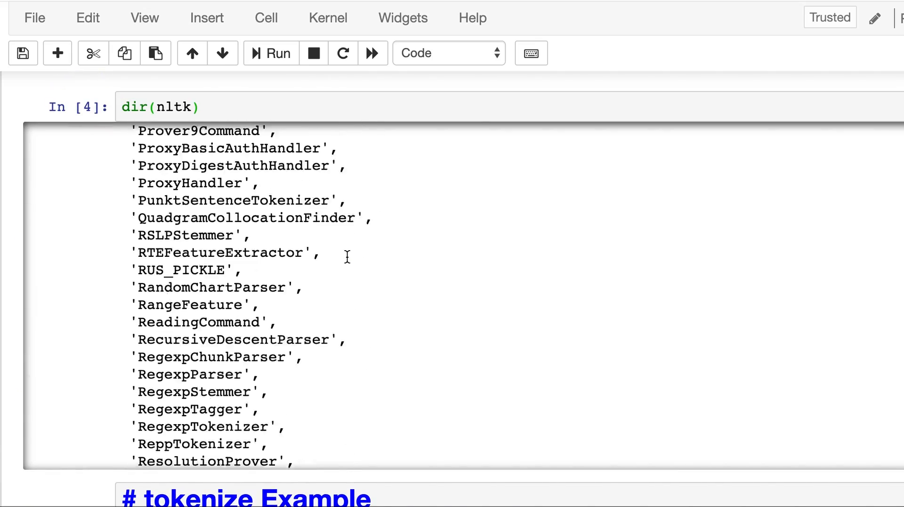
{"action": "scroll", "scroll_direction": "down", "scroll_amount": 3}
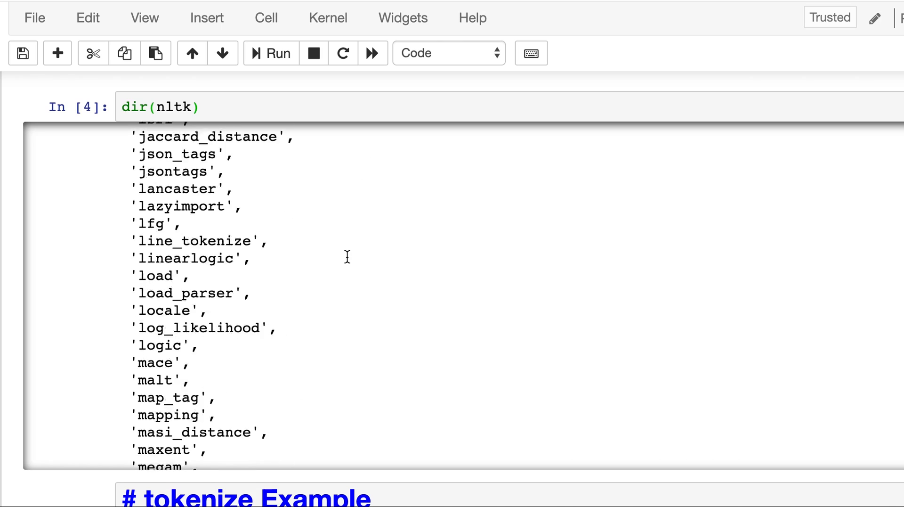
{"action": "scroll", "scroll_direction": "down", "scroll_amount": 3}
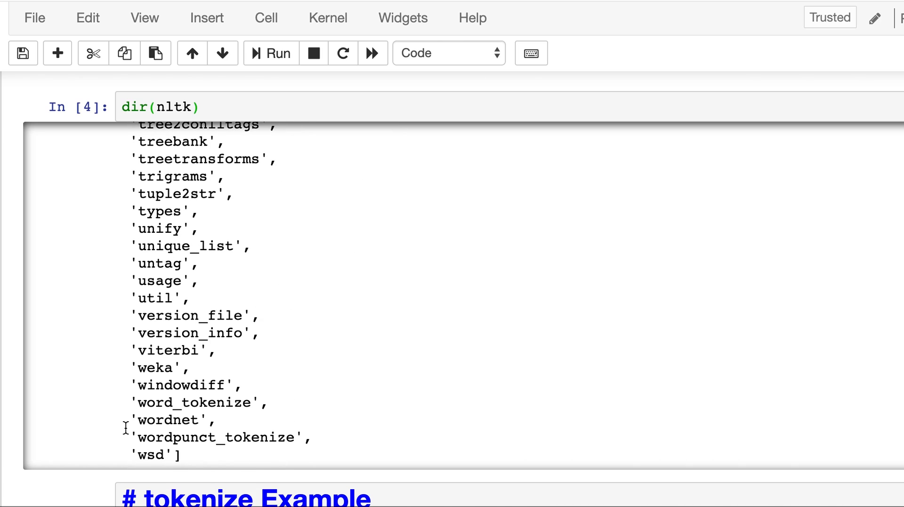